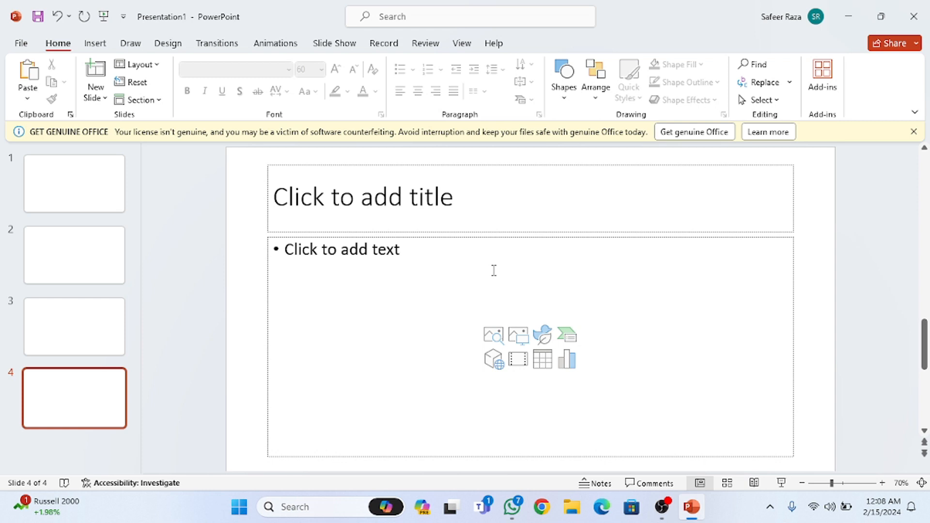
mouse_move(495, 164)
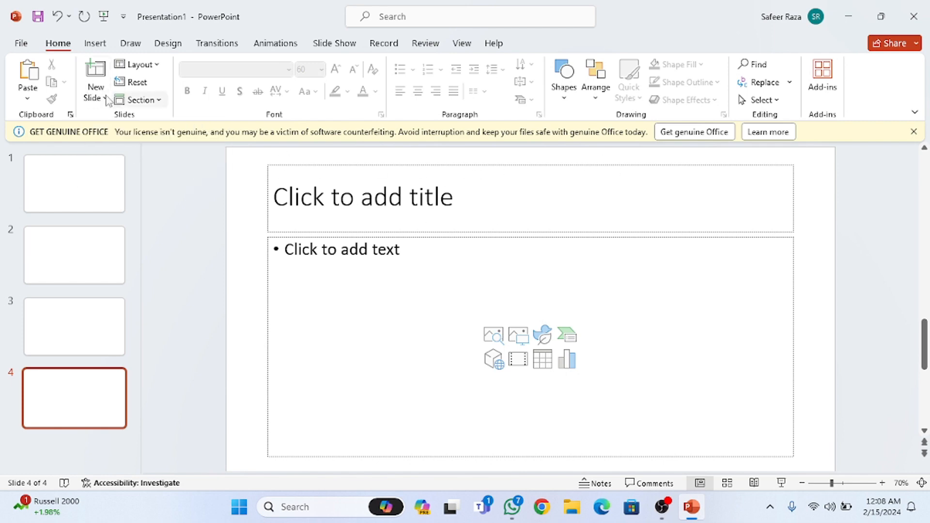
mouse_move(356, 193)
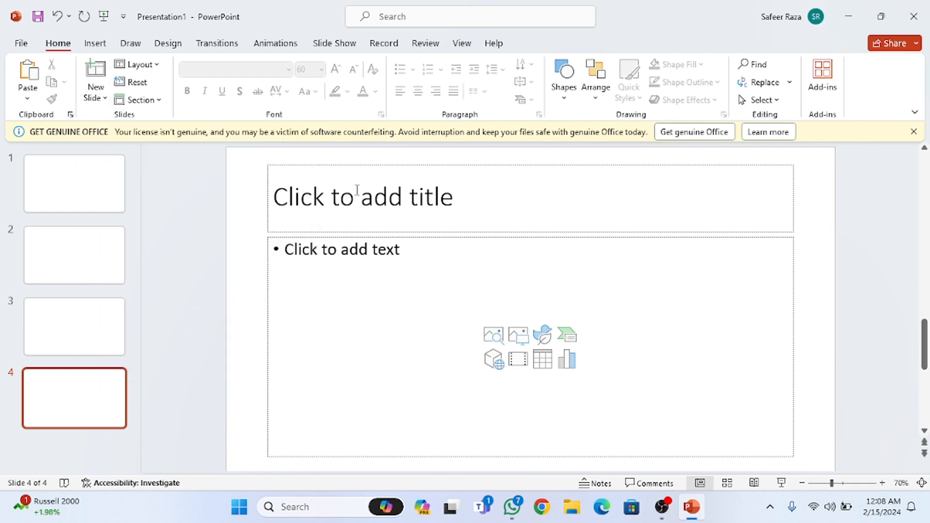
mouse_move(168, 44)
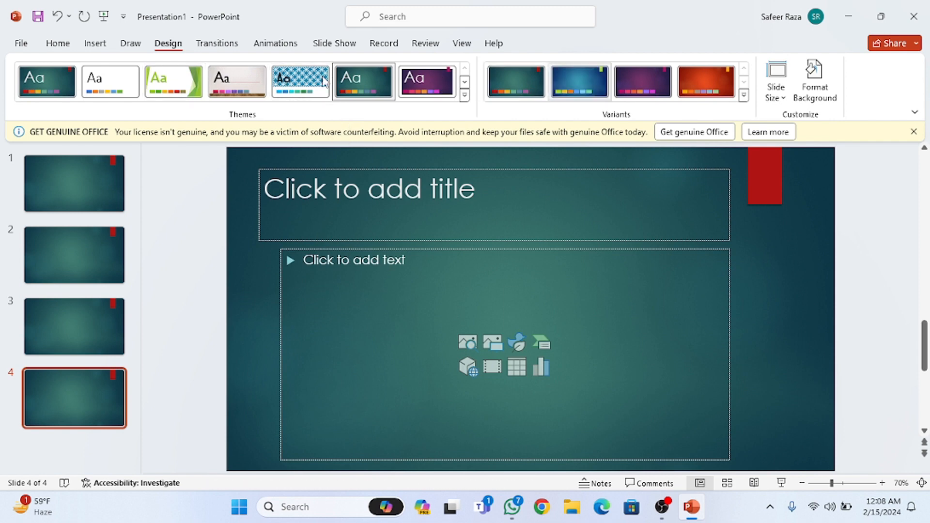
Step: Preview the beige and dark red themes, then apply the purple Celestial theme to all slides
left_click(236, 81)
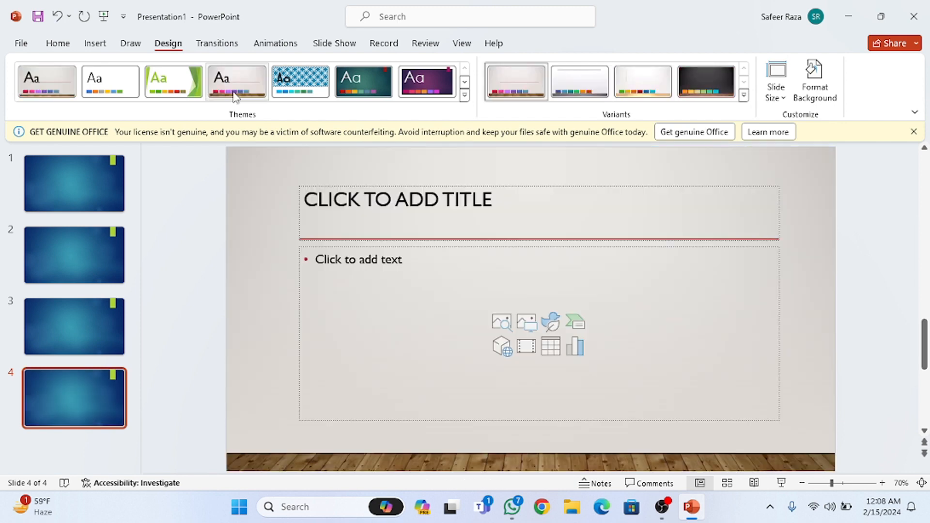
left_click(427, 82)
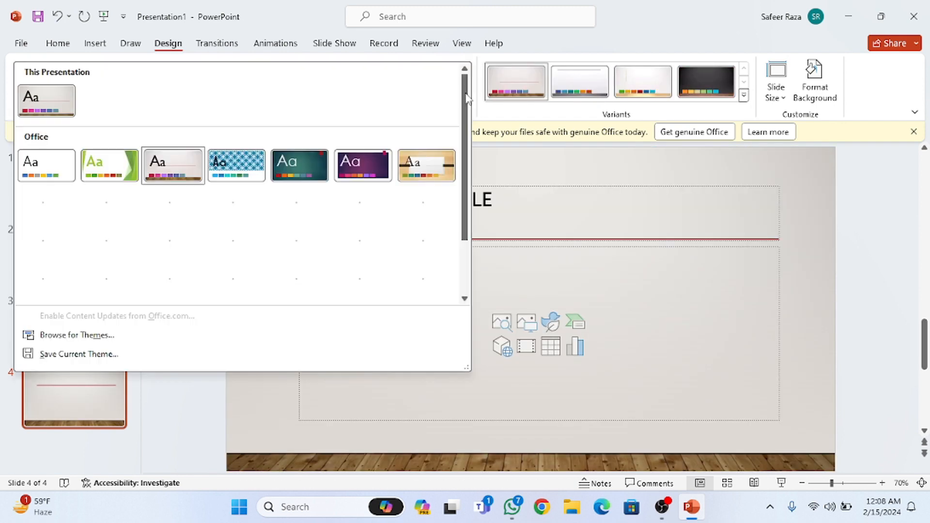
scroll("down", 3)
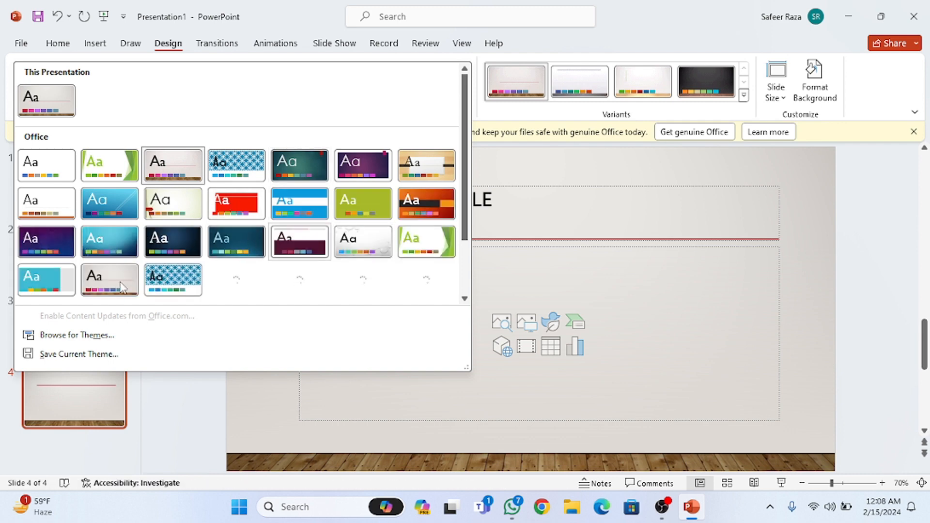
left_click(300, 241)
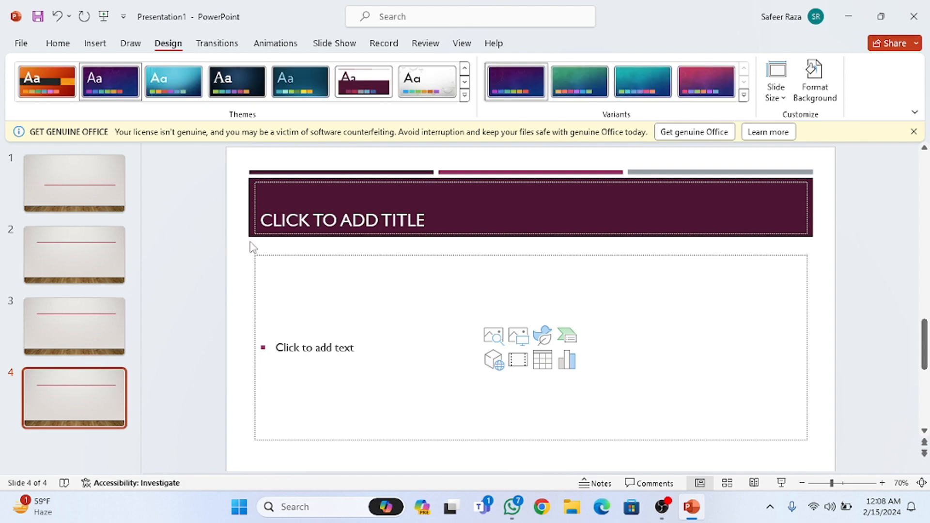
left_click(515, 82)
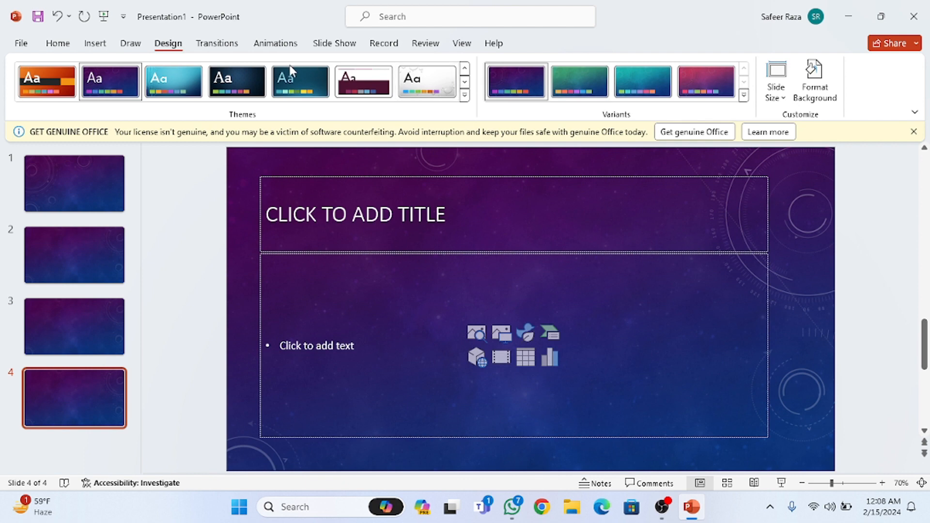
mouse_move(71, 48)
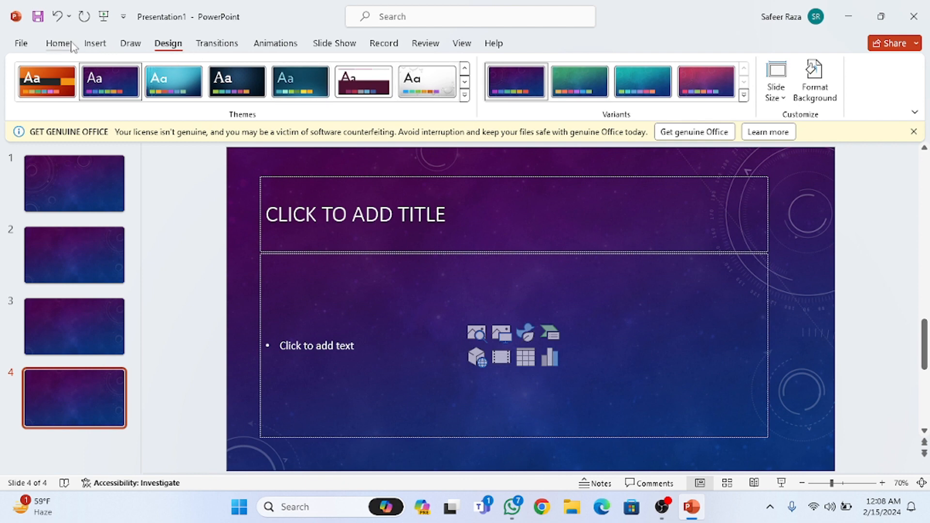
left_click(57, 42)
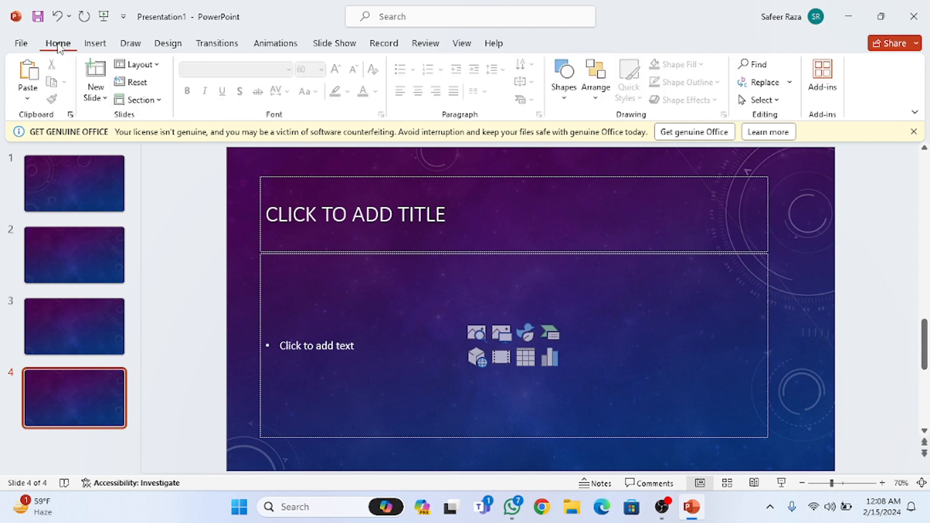
Step: Review the slide layouts available for the Celestial theme
left_click(94, 80)
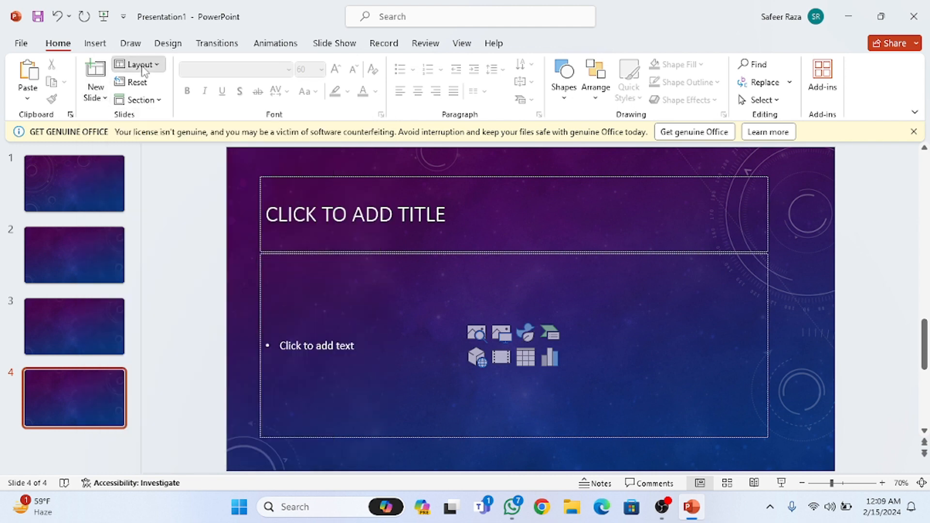
left_click(137, 64)
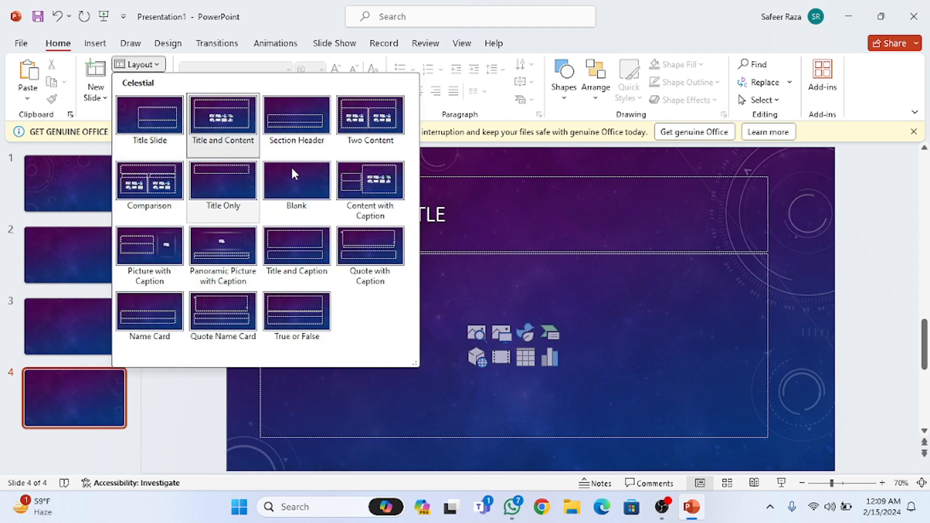
mouse_move(296, 117)
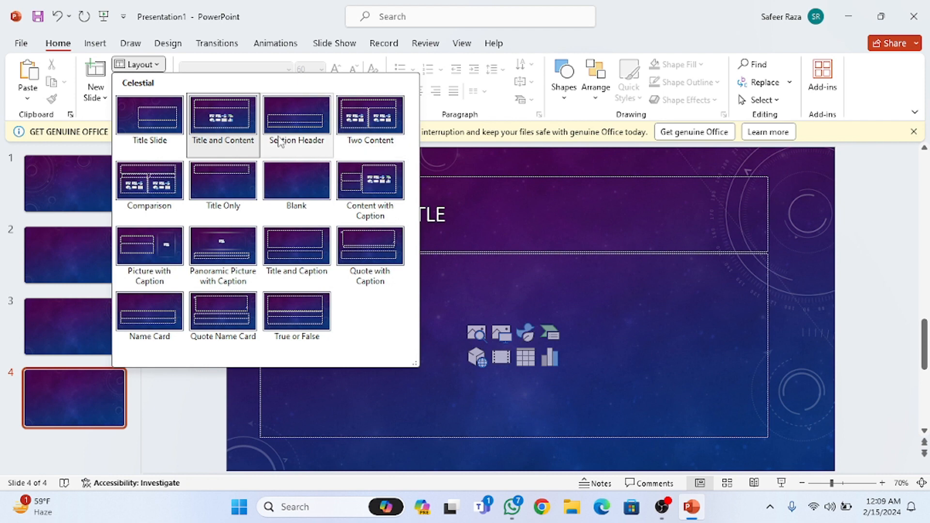
mouse_move(182, 85)
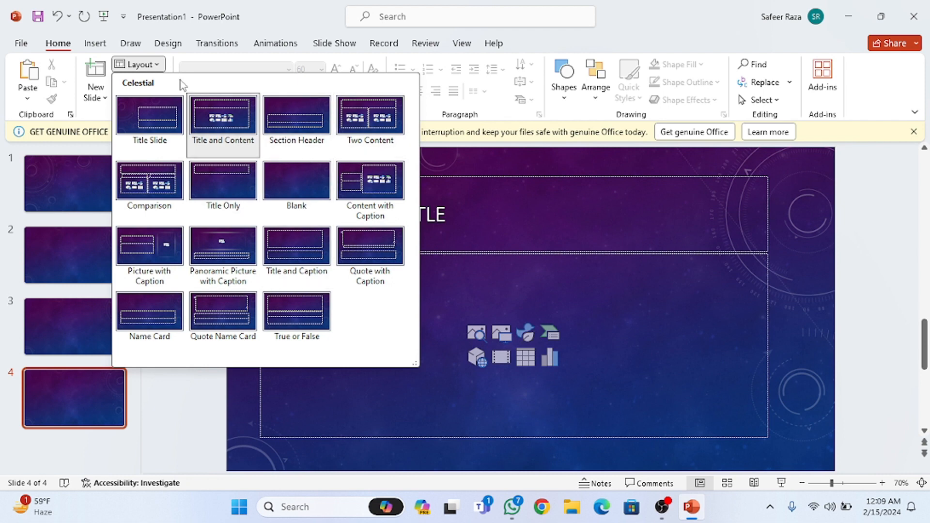
mouse_move(164, 81)
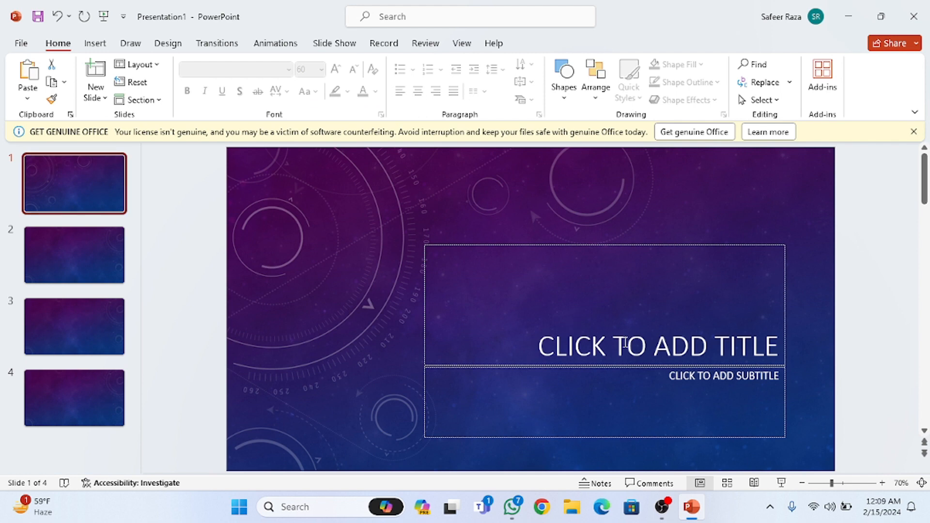
Step: Type 'COMPIUTER' into the slide 1 title placeholder
left_click(604, 346)
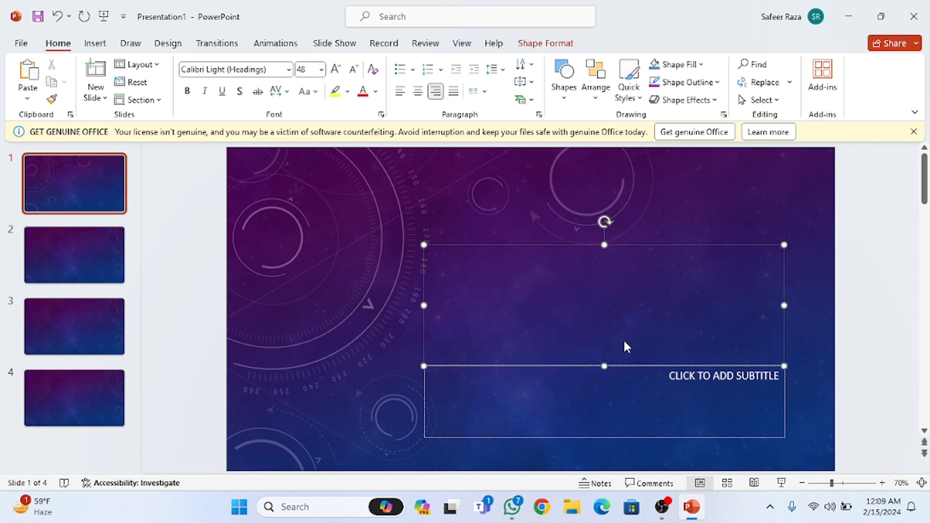
left_click(625, 341)
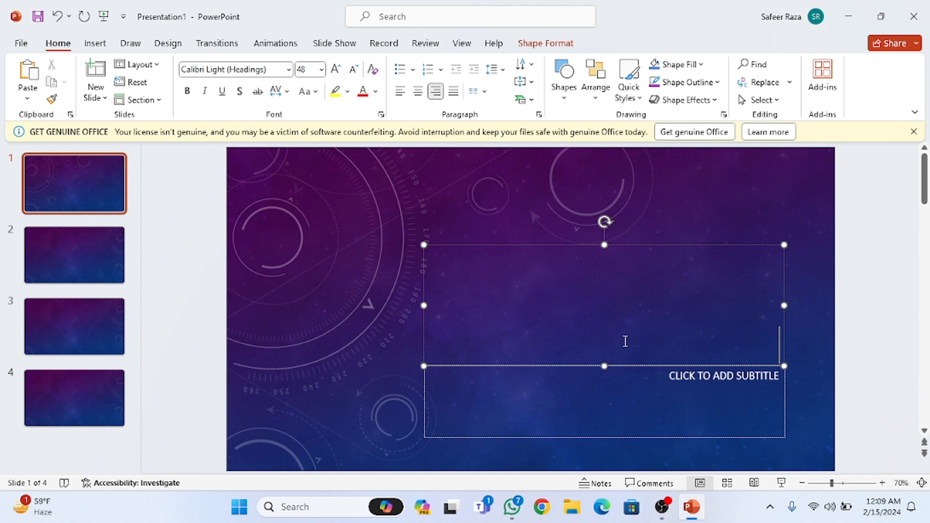
type("COMPIUT")
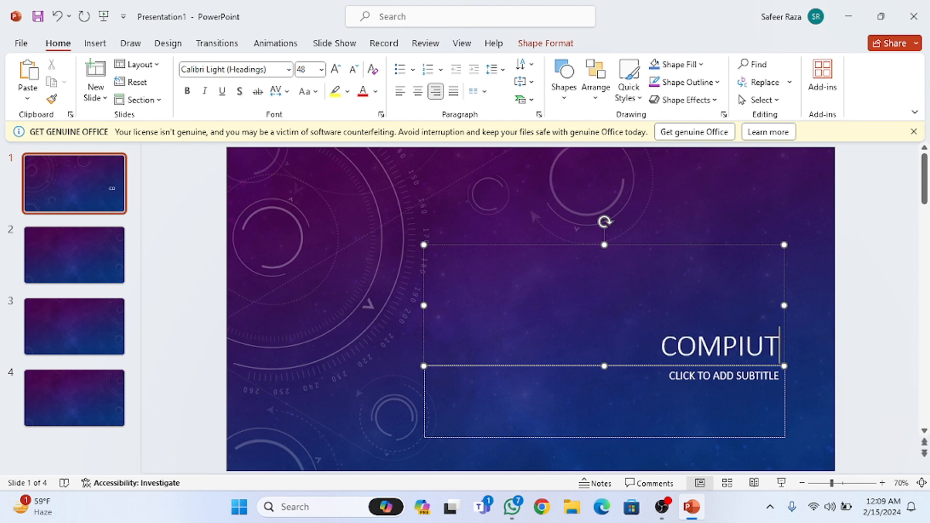
type("ER")
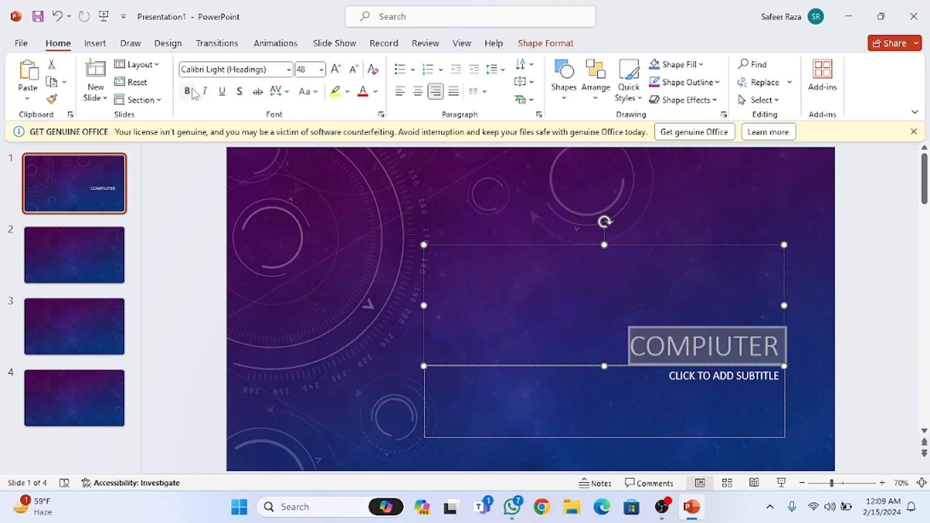
Step: Make the COMPUTER title bold and shadowed, and enlarge it to 72 pt
left_click(187, 91)
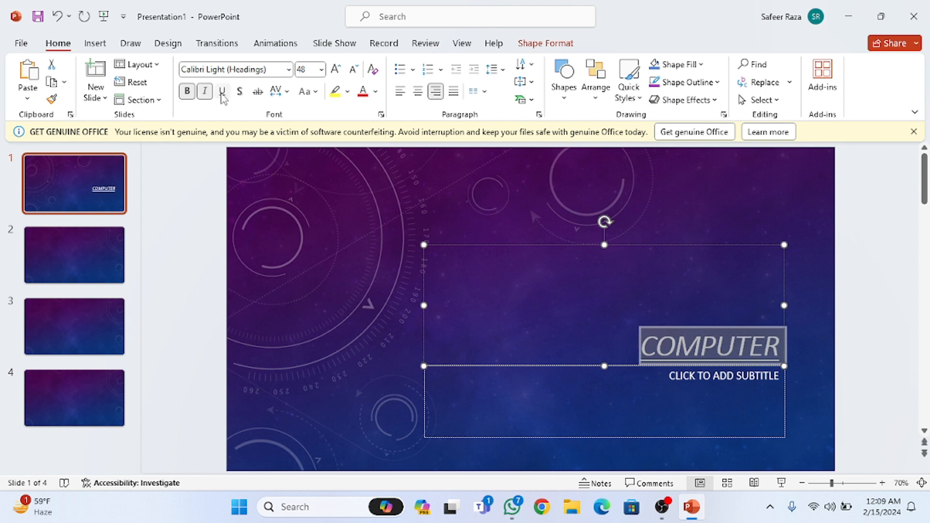
mouse_move(238, 92)
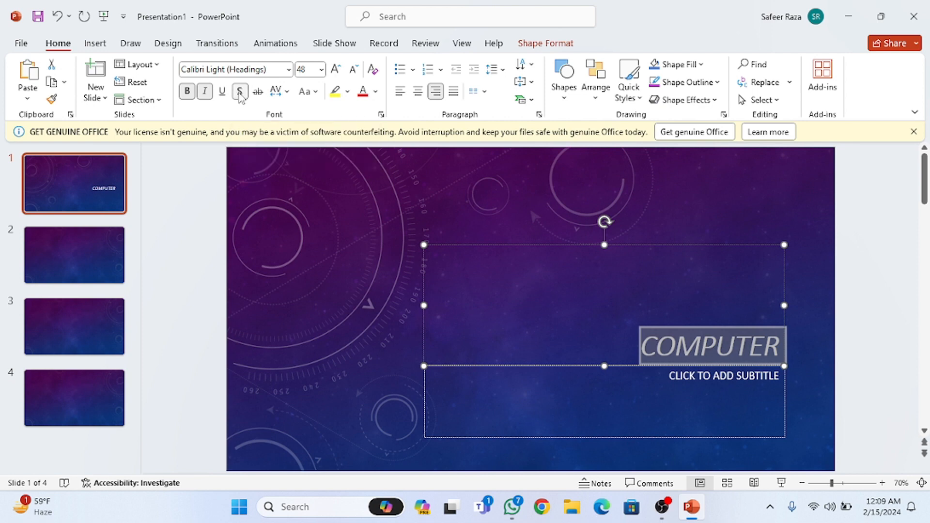
left_click(351, 70)
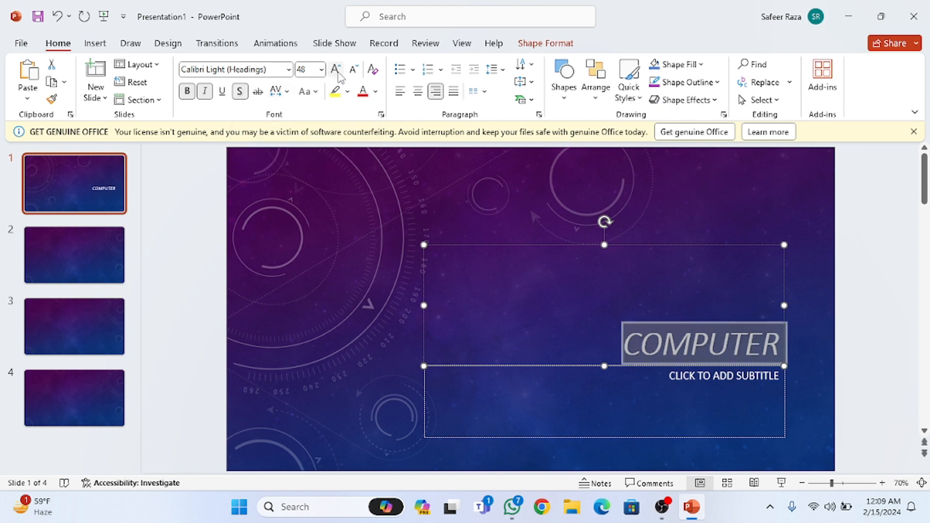
left_click(335, 69)
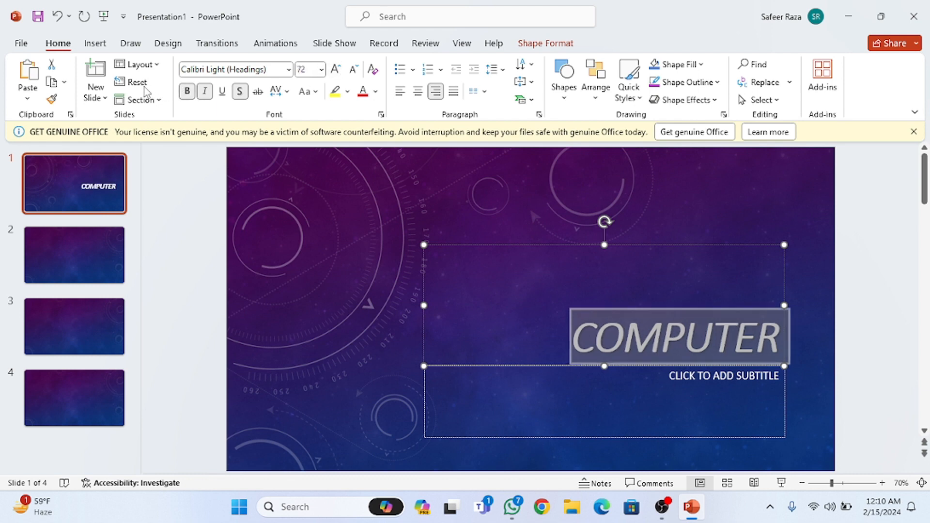
mouse_move(137, 82)
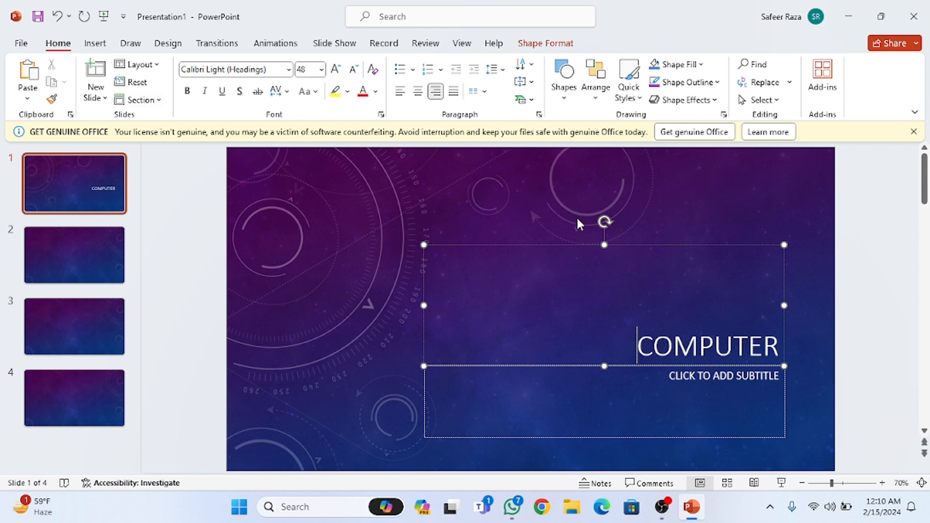
Step: Browse the font colour choices for the plain 48 pt COMPUTER title
left_click(350, 92)
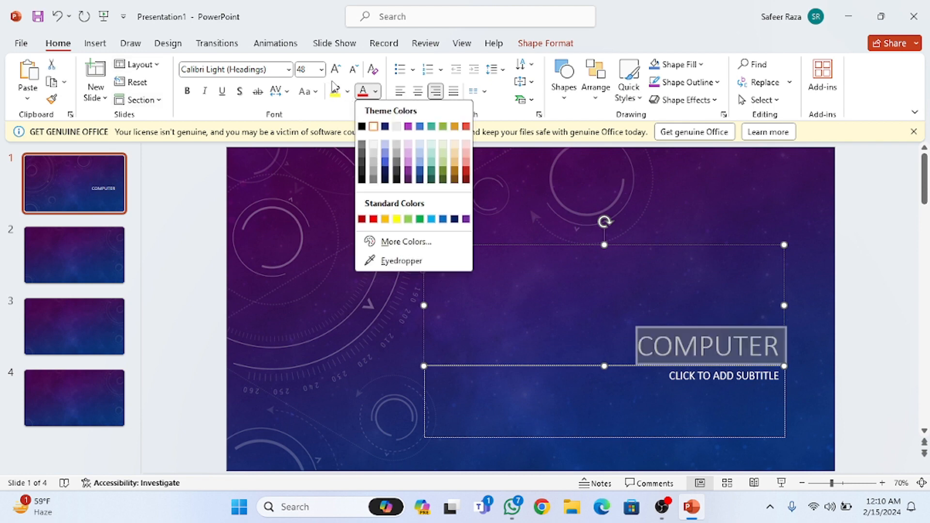